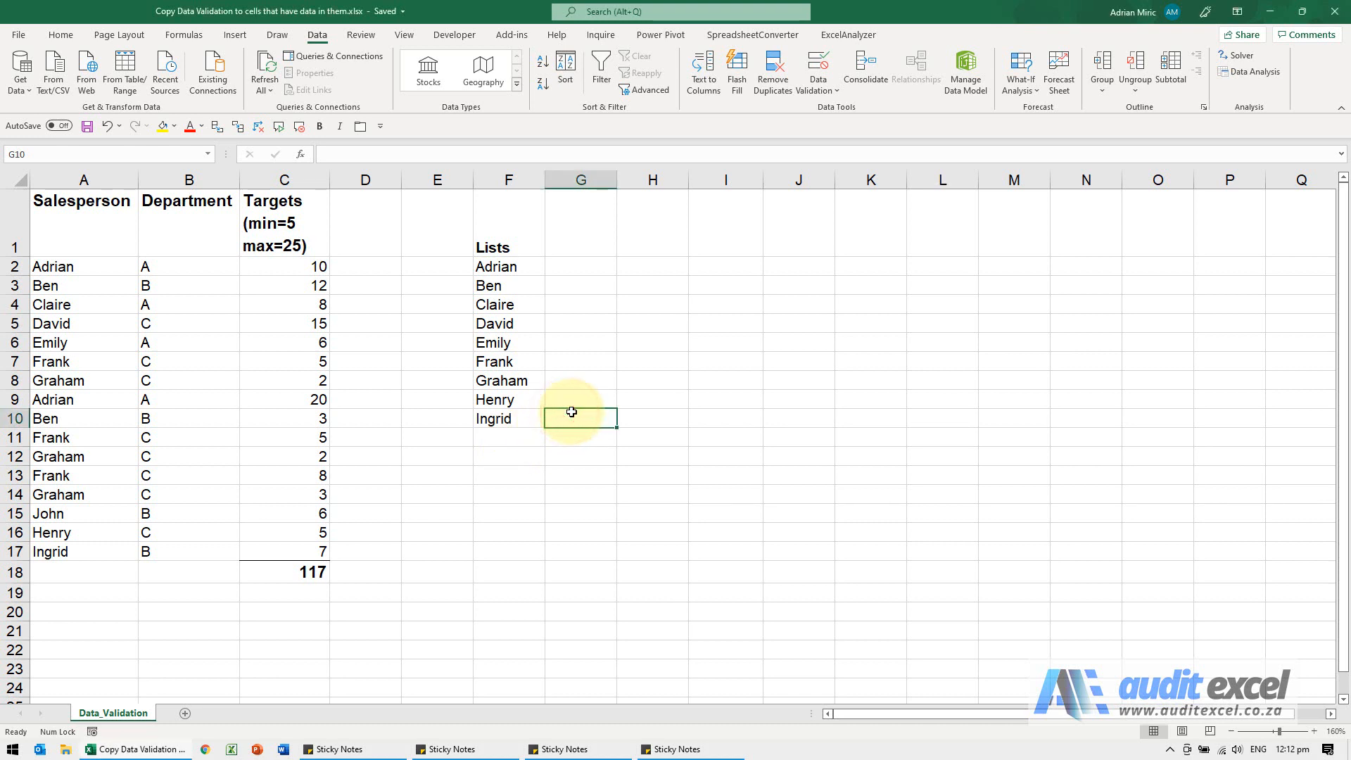
mouse_move(388, 411)
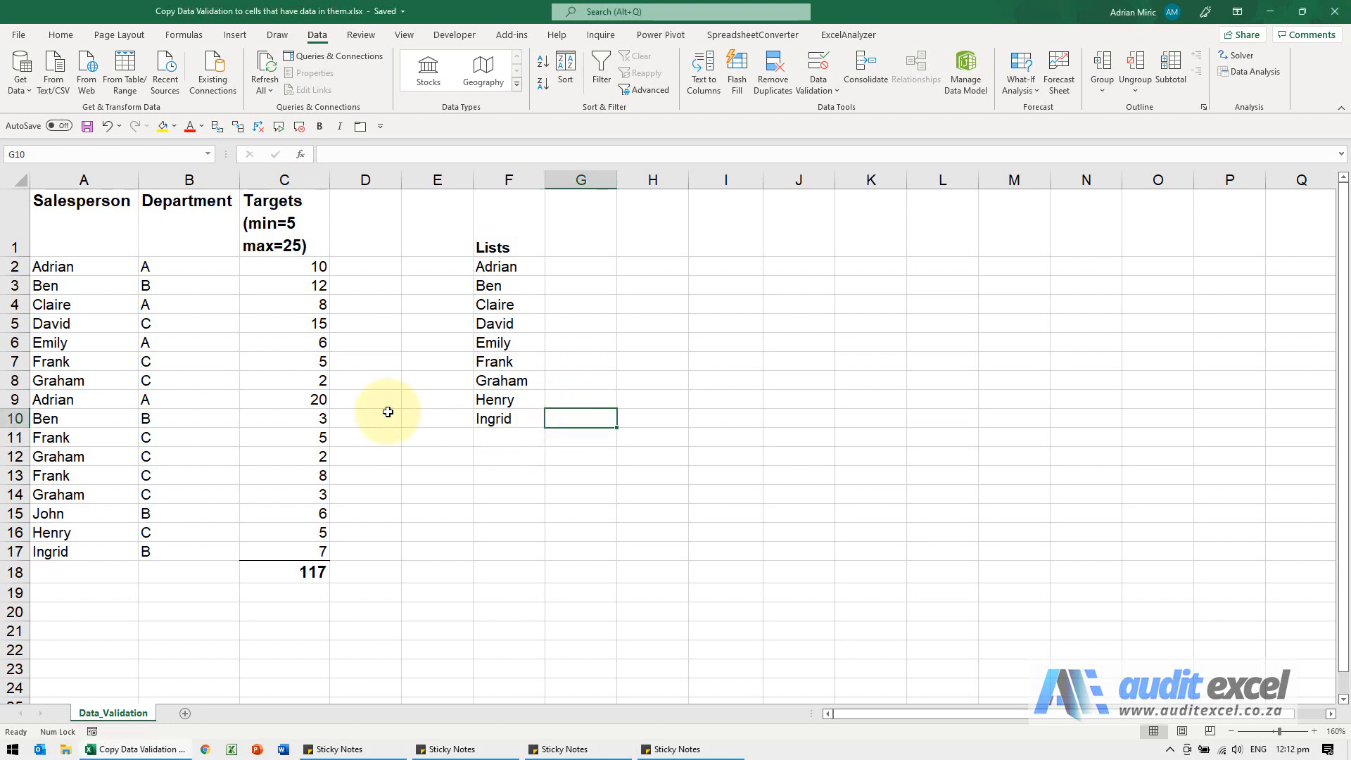
Step: Check cells A2–A4 for dropdowns, then bring up the Home tab's paste choices
click(83, 266)
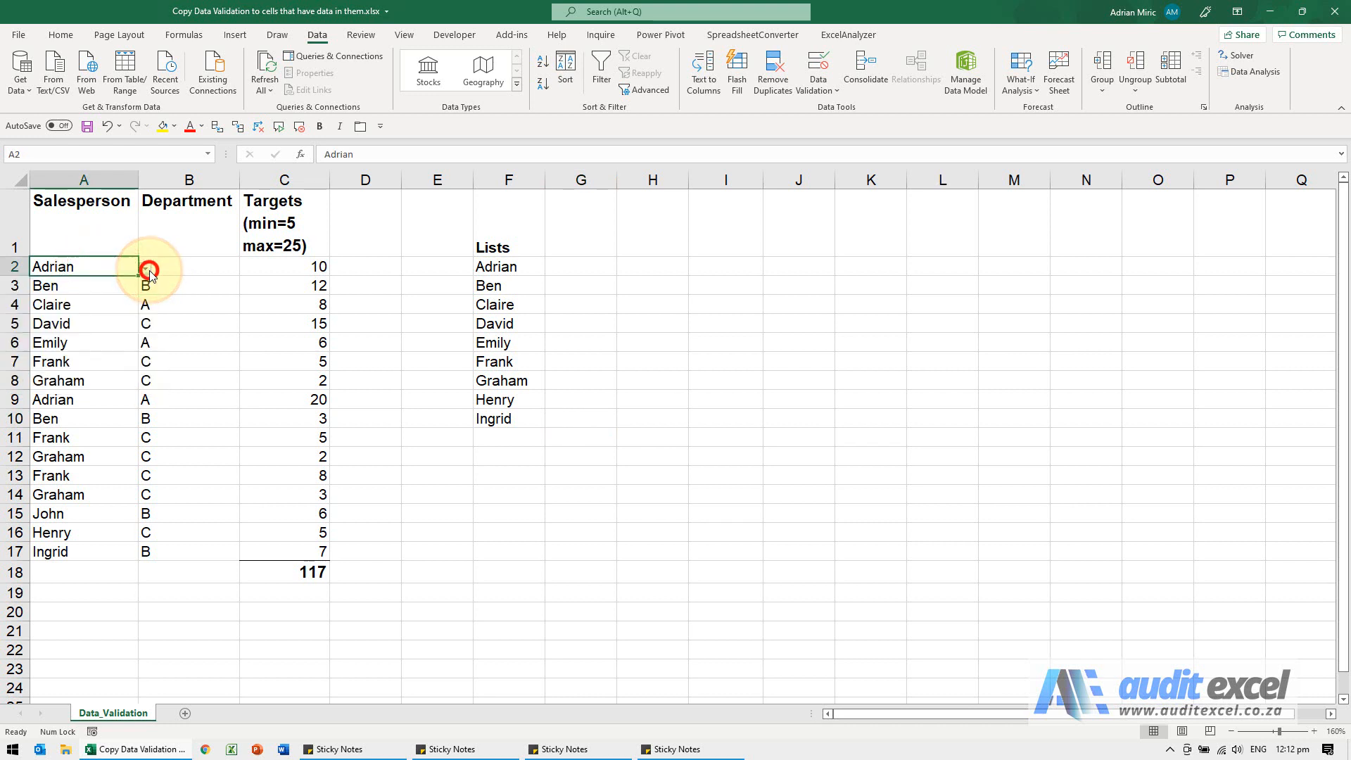
click(84, 304)
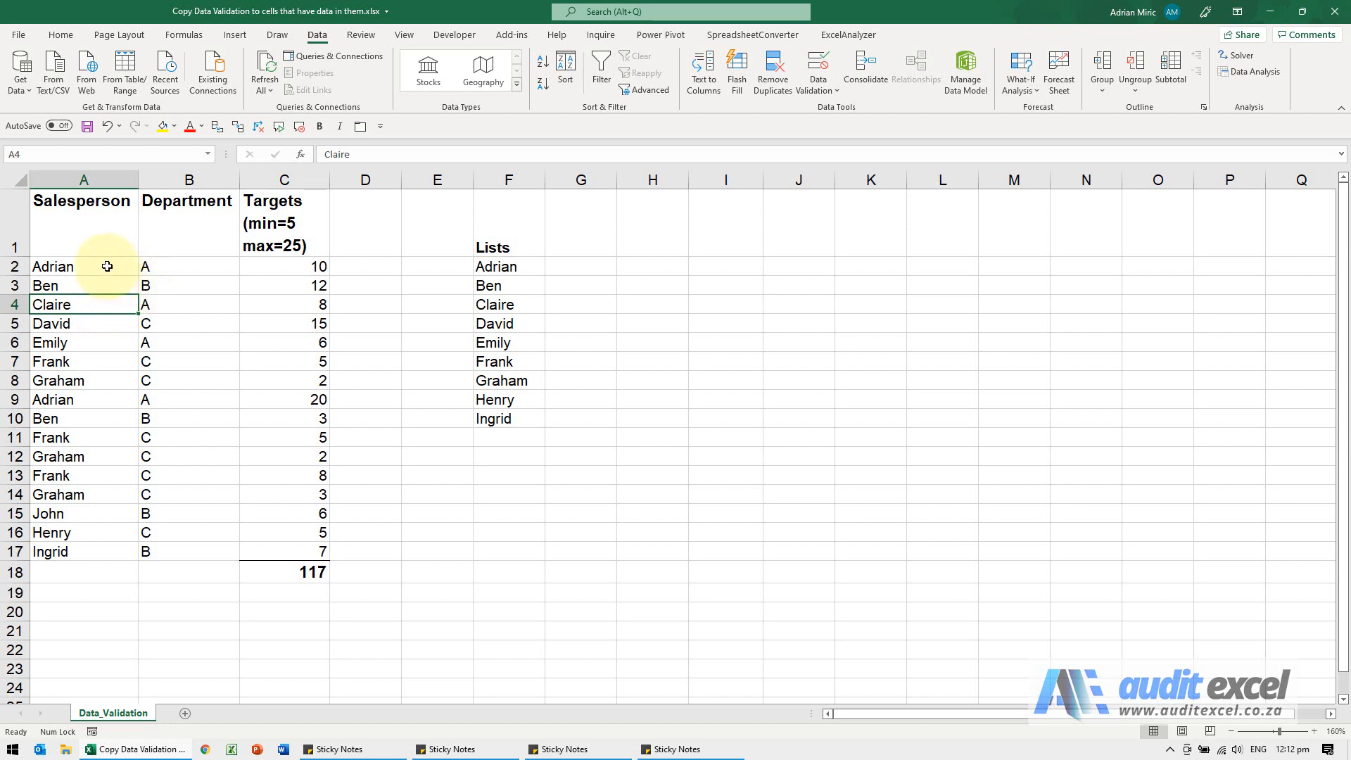
click(82, 265)
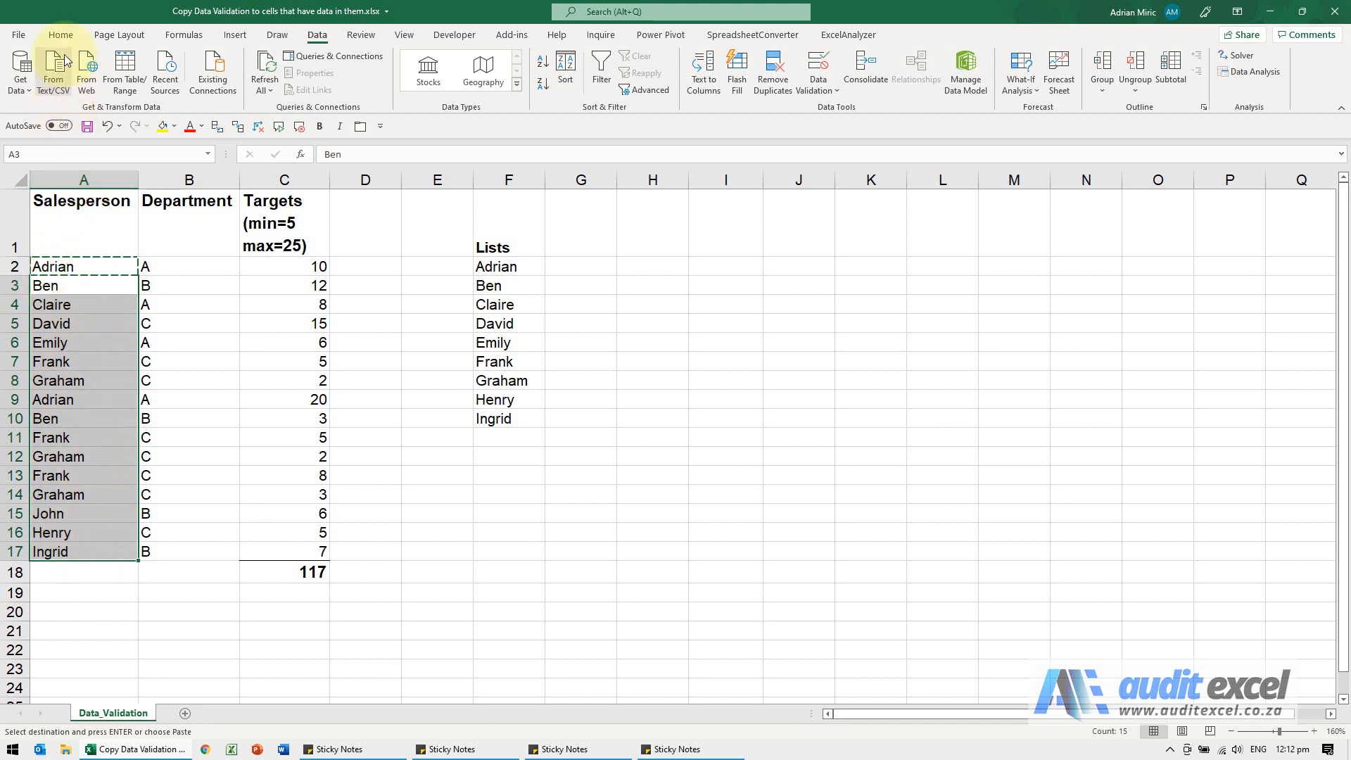
click(61, 35)
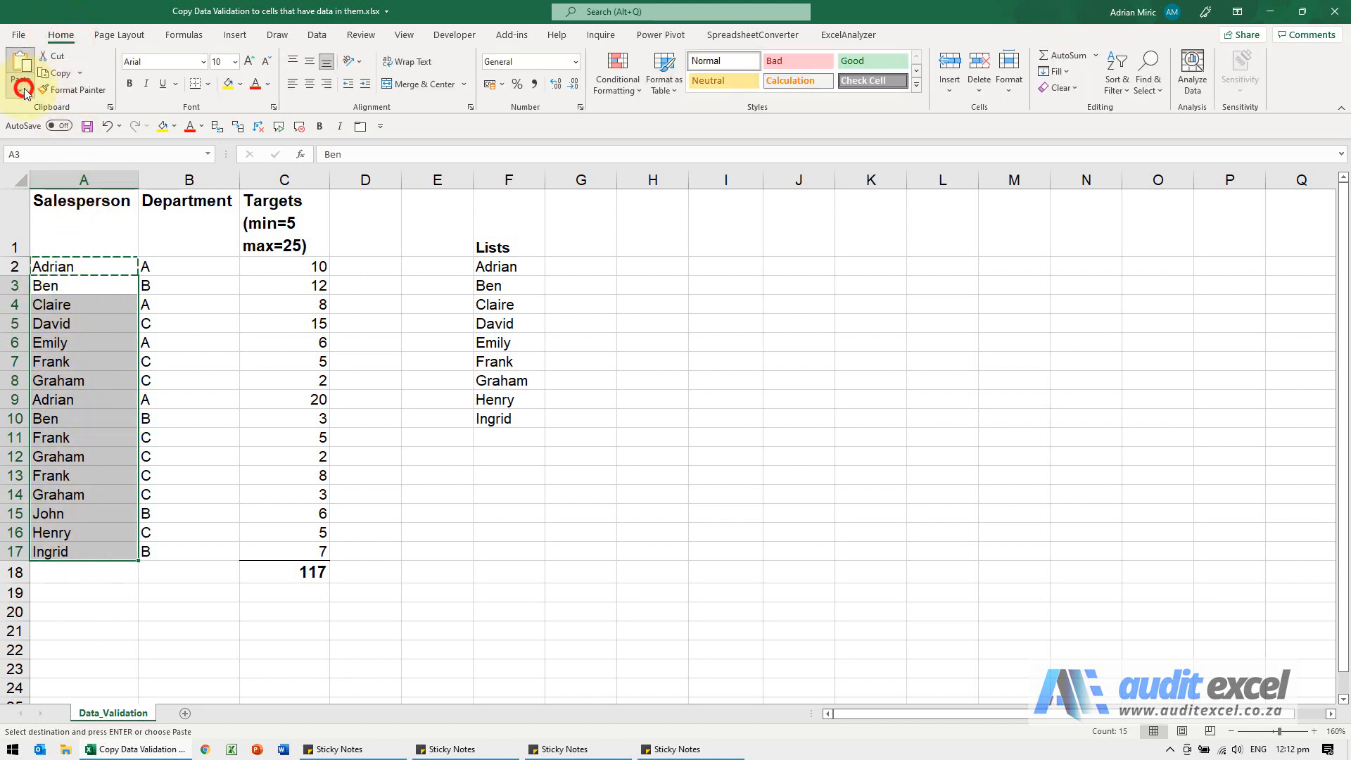
click(60, 266)
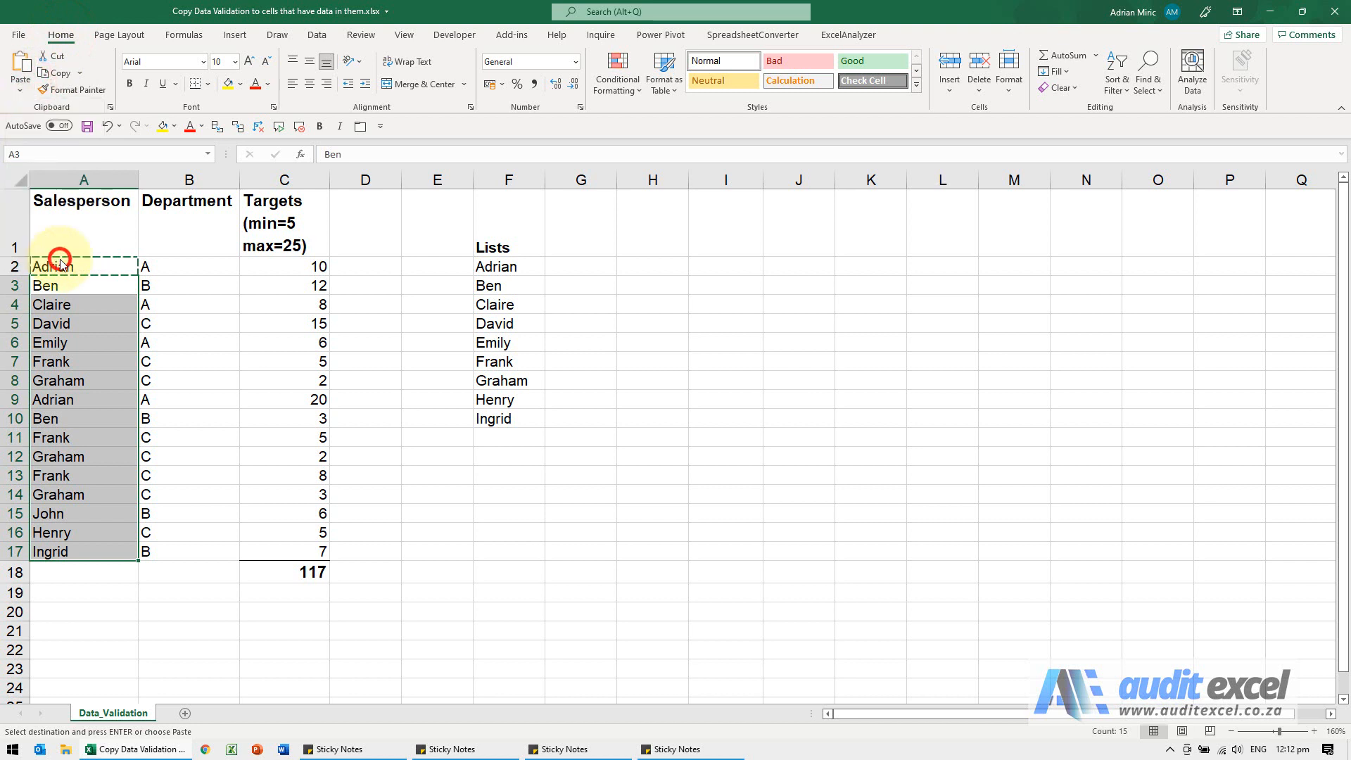
Step: Paste Special only A2's Validation rule onto A3:A17
click(228, 288)
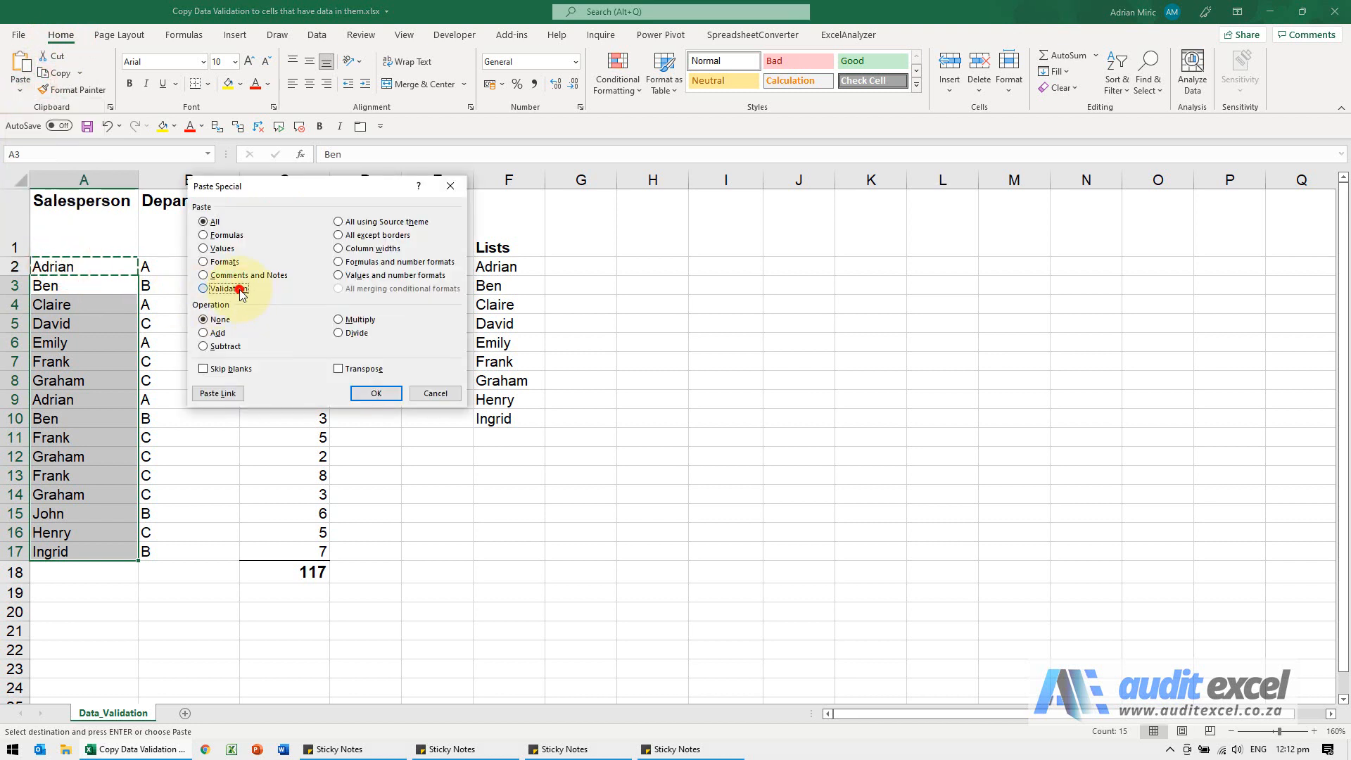
click(204, 288)
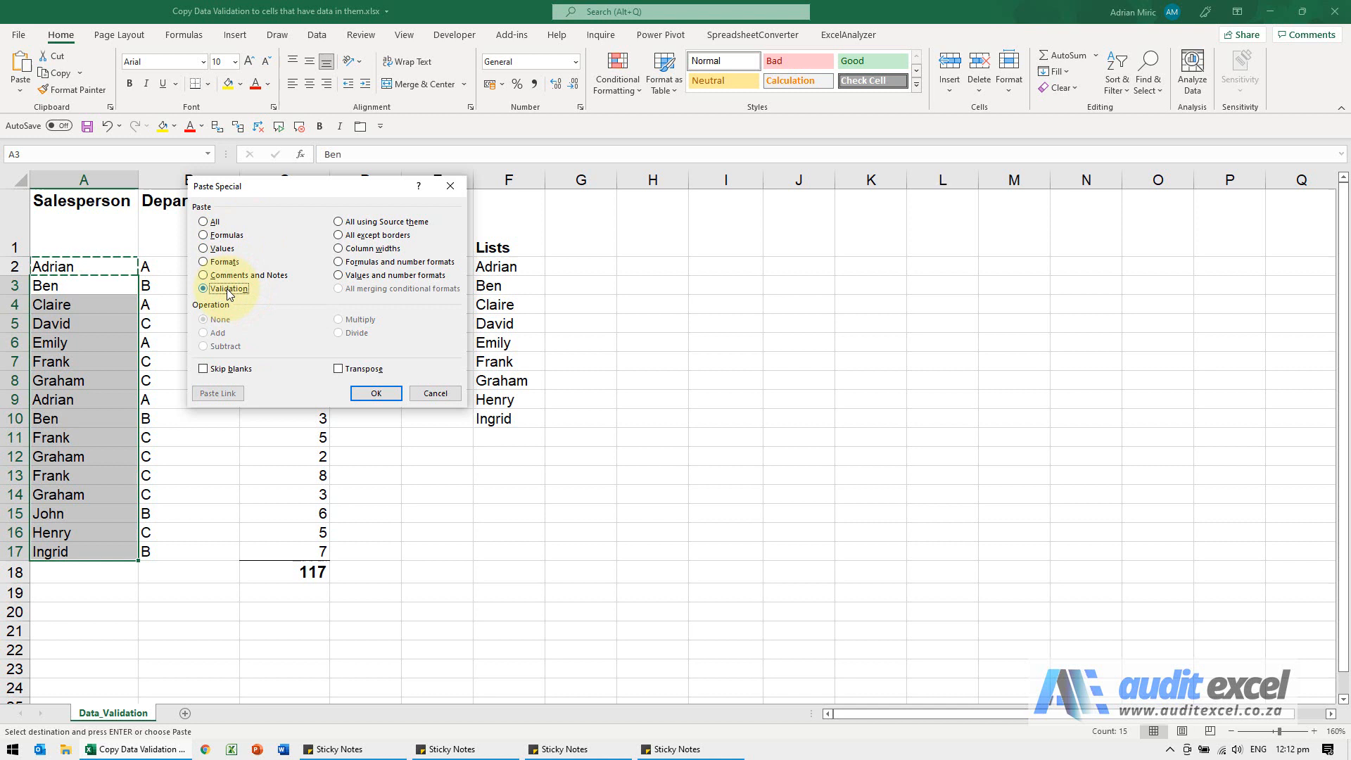
click(375, 392)
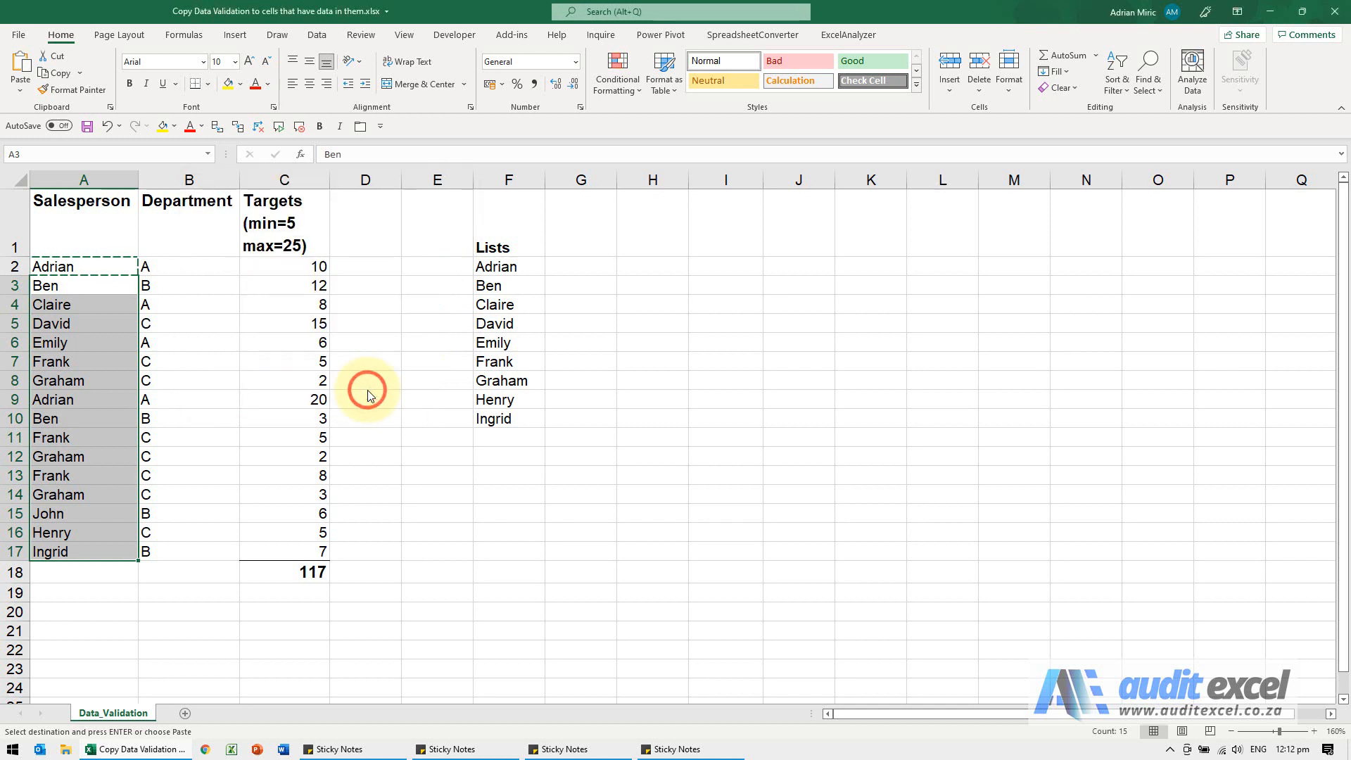
mouse_move(143, 310)
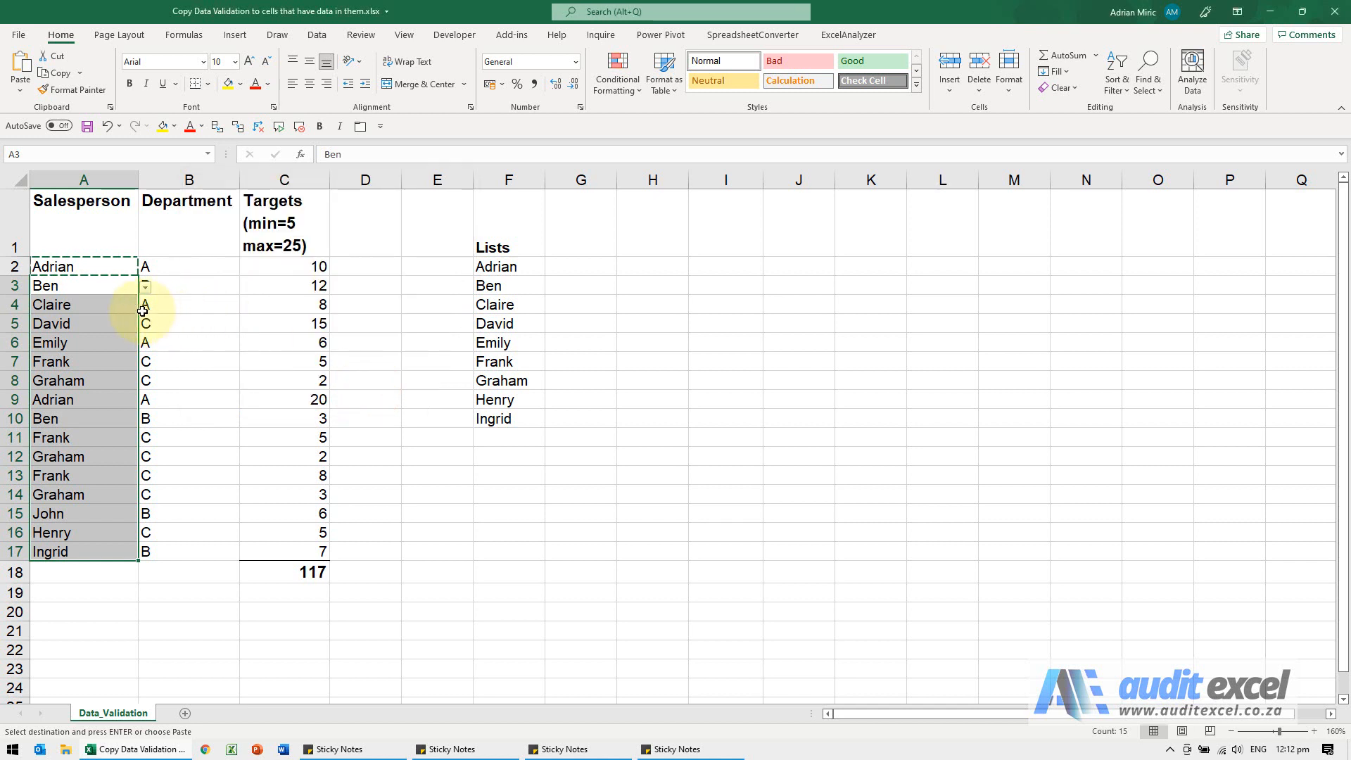
Step: Undo the pasted validation and reselect a Salesperson cell
click(146, 303)
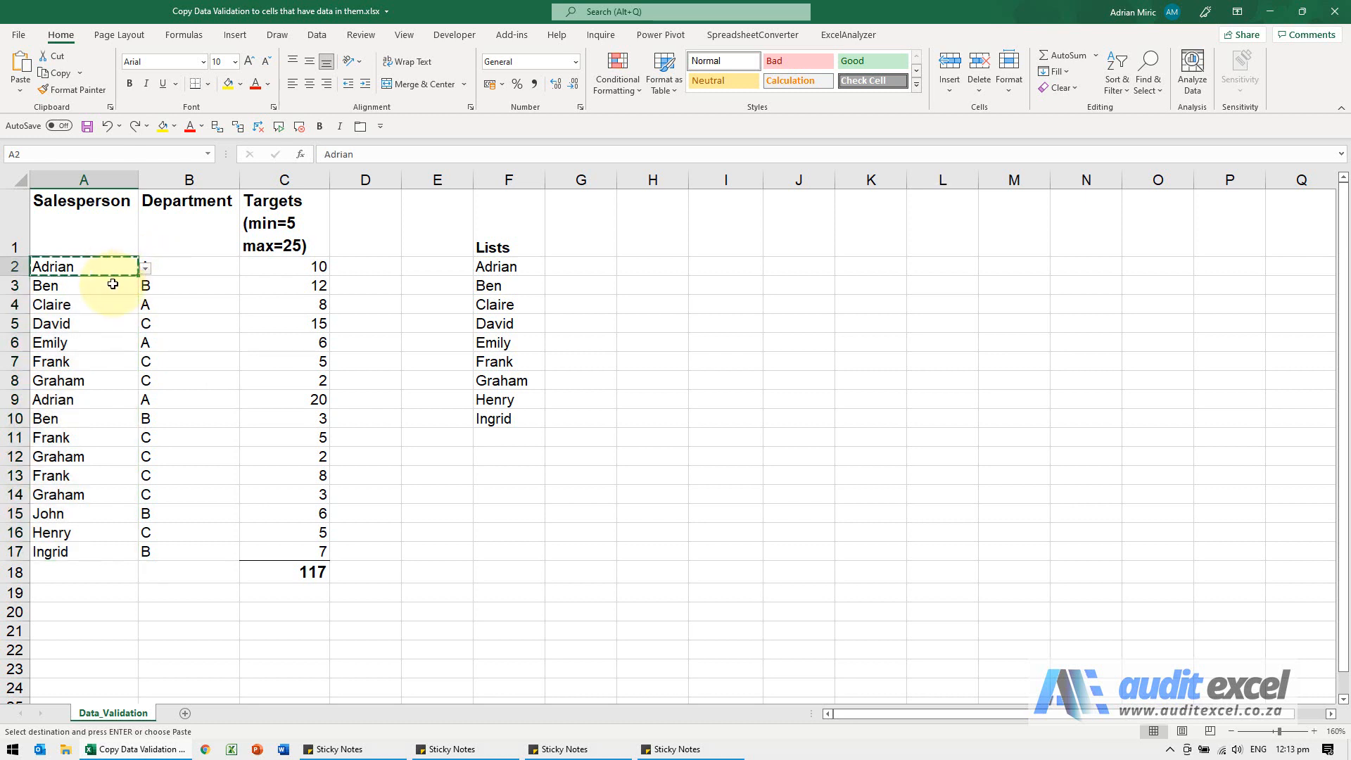
Step: Recheck A3, then select Salesperson names A2:A17 with the Data tools showing
click(84, 285)
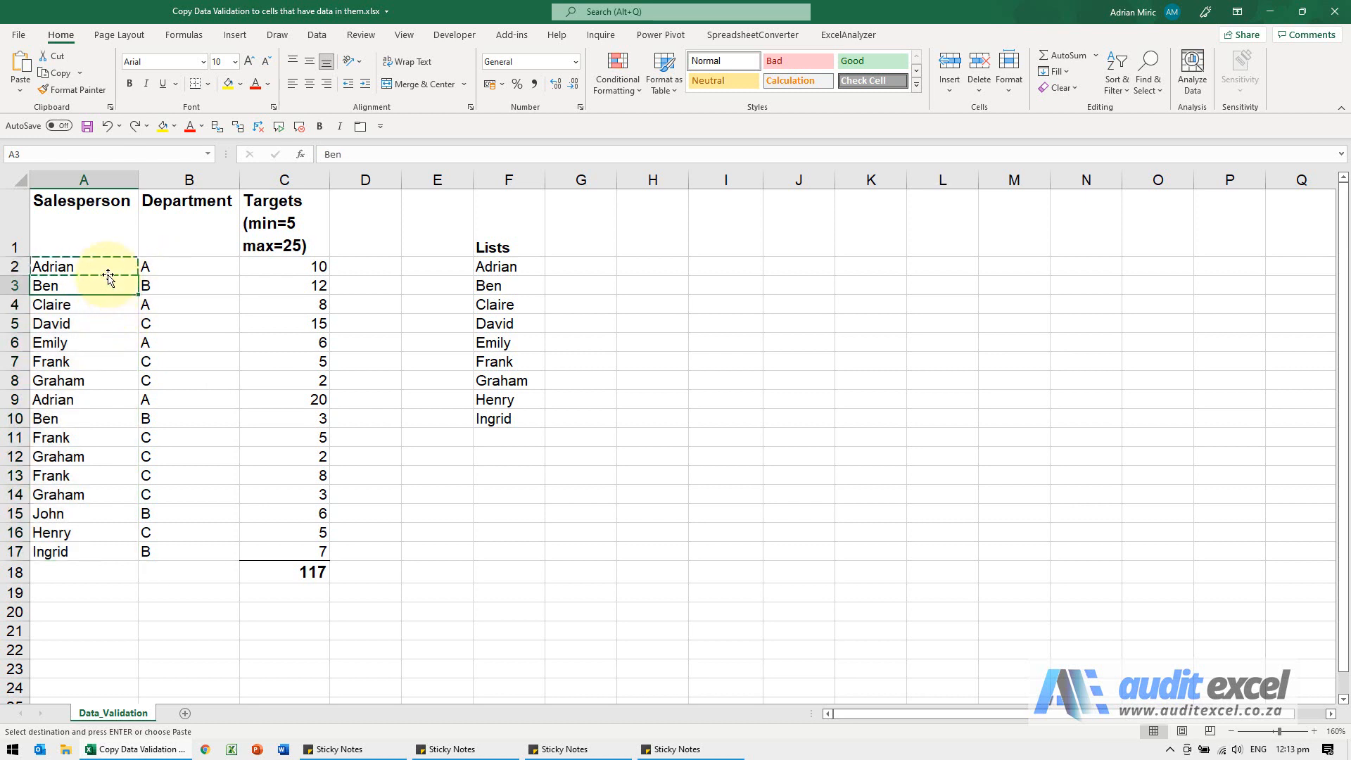
click(83, 266)
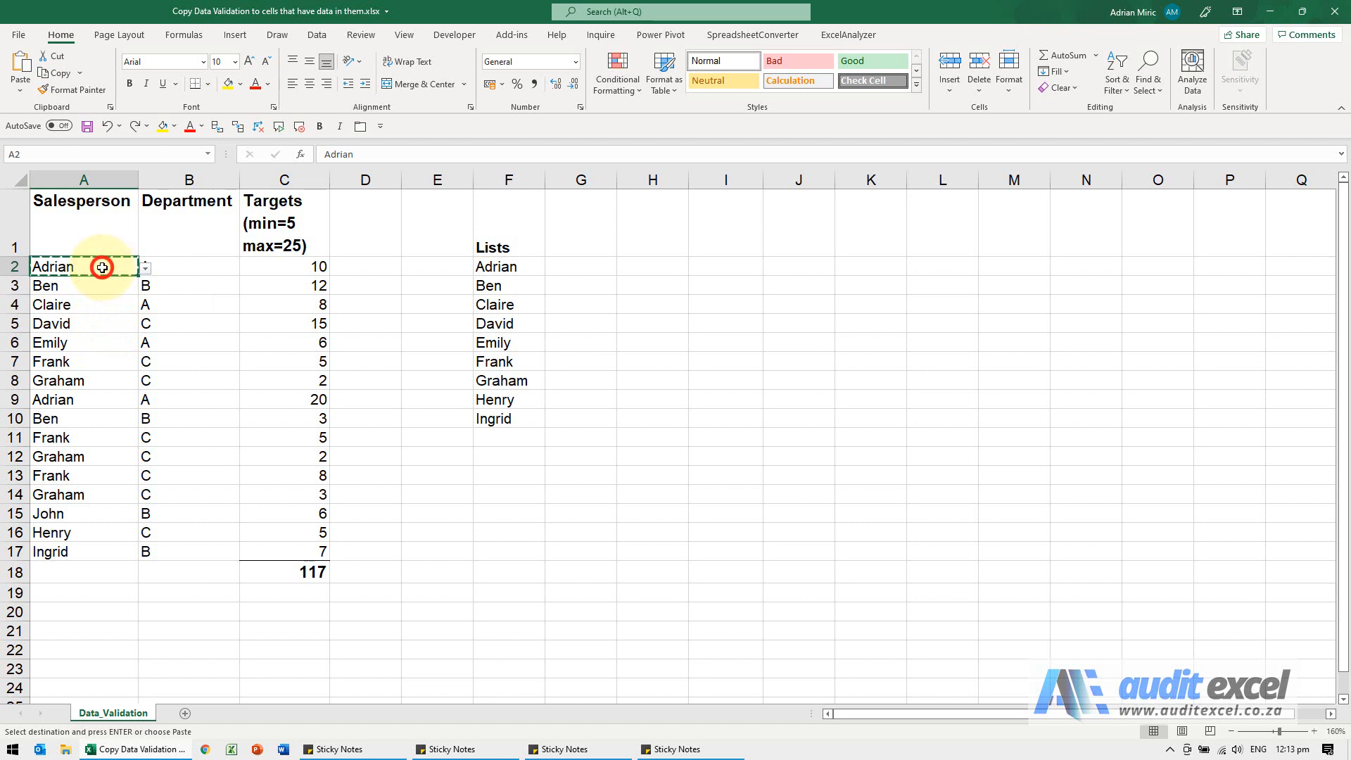
drag(84, 266, 84, 550)
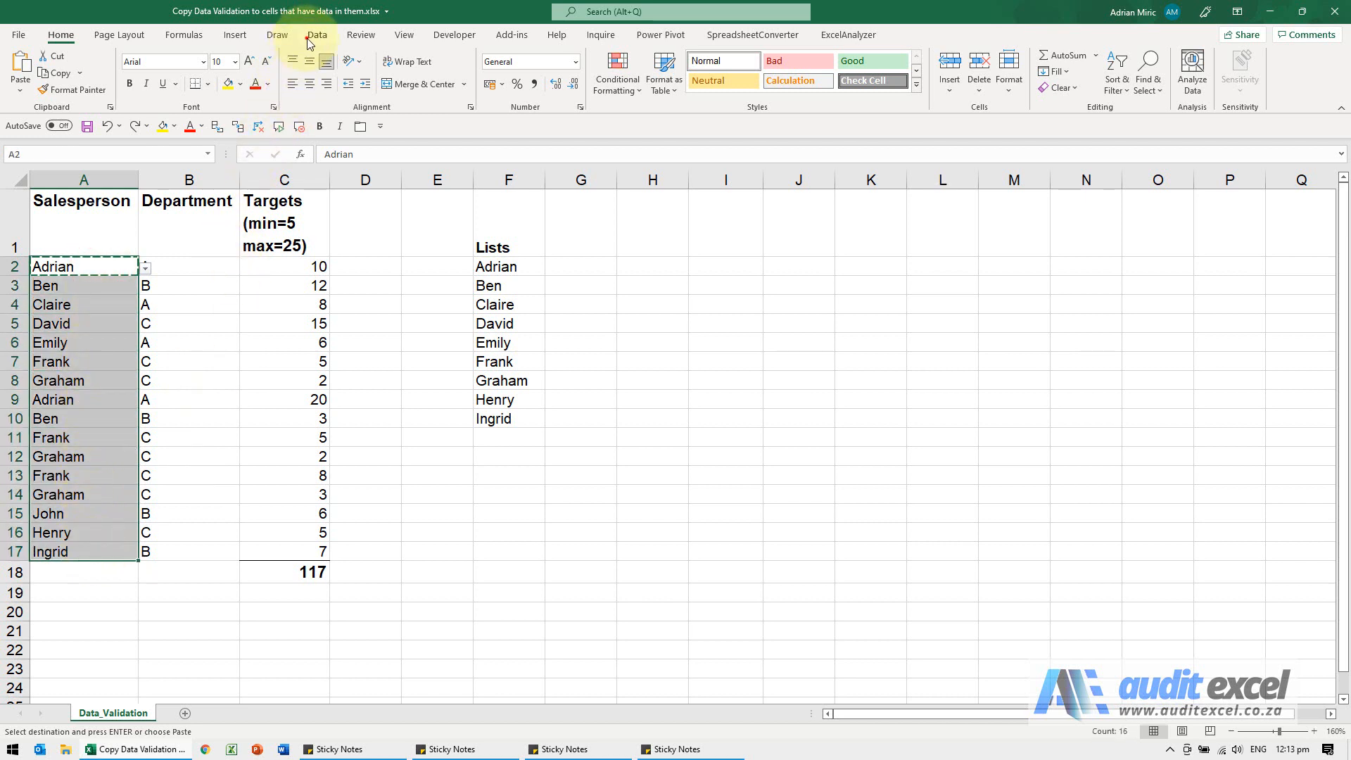
click(316, 34)
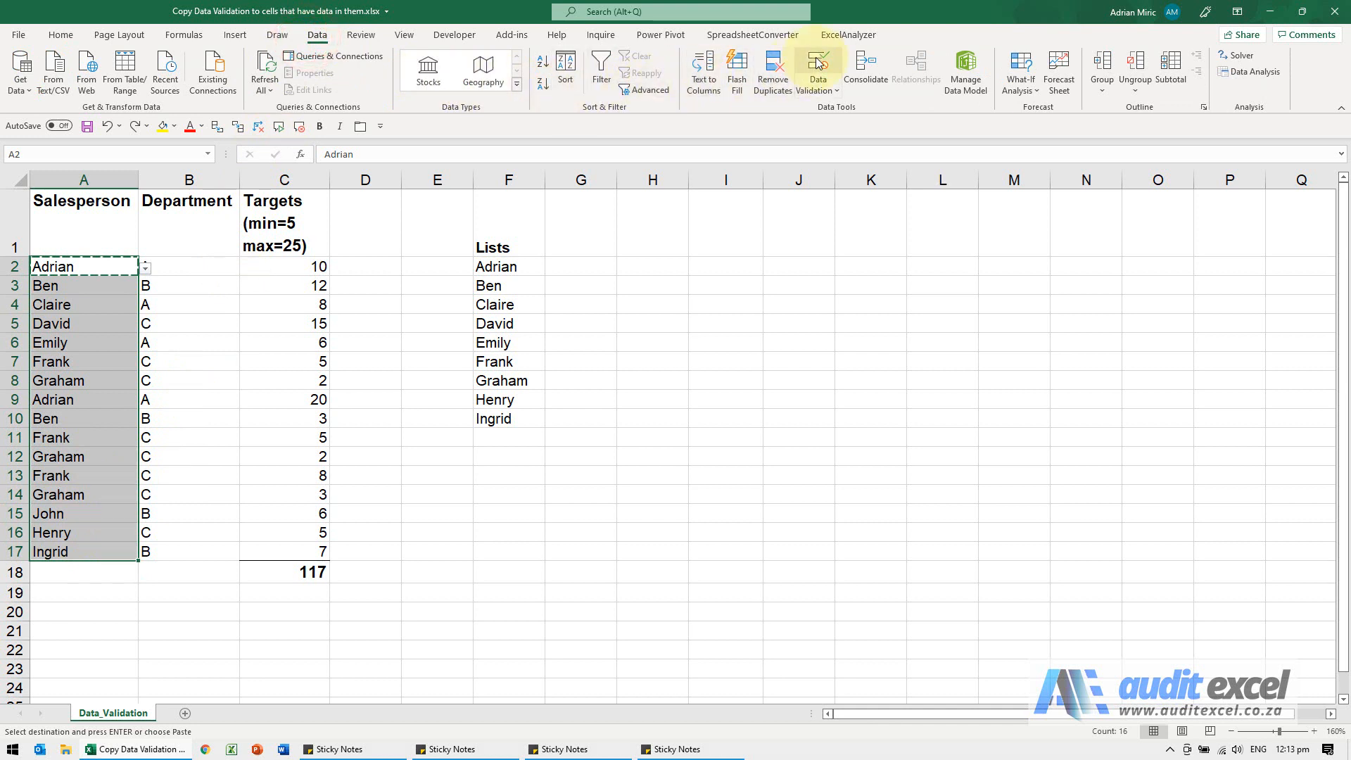
Step: Extend A2's dropdown rule across A2:A17 via Data Validation, then verify cell A4
click(816, 68)
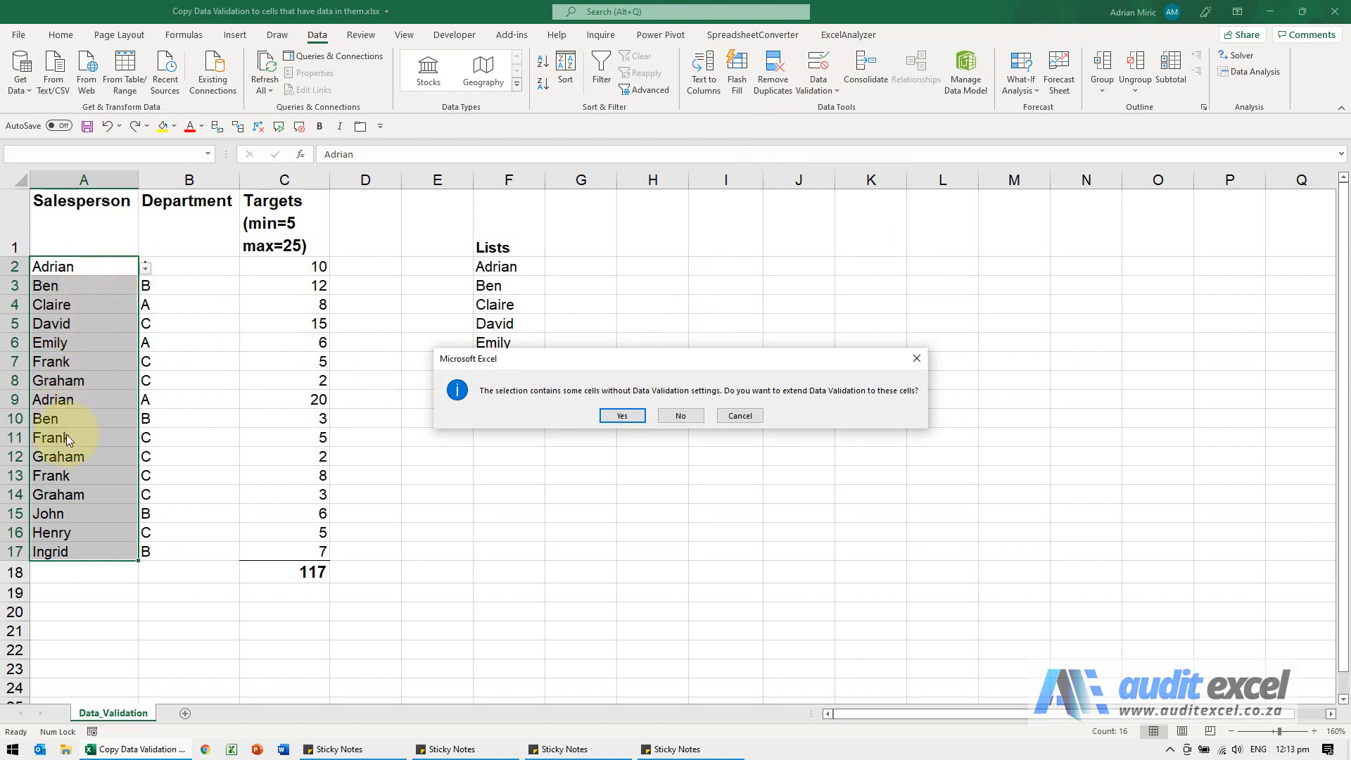
mouse_move(678, 400)
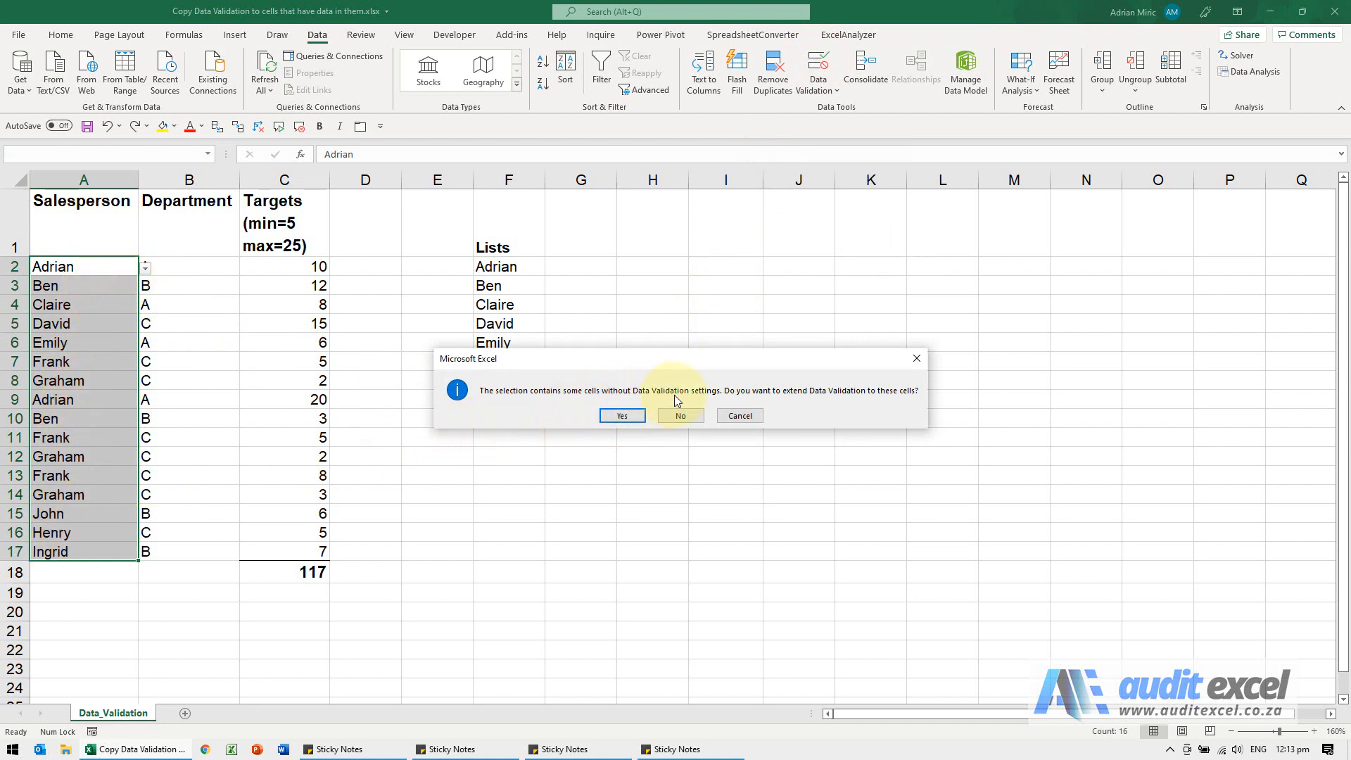
mouse_move(813, 400)
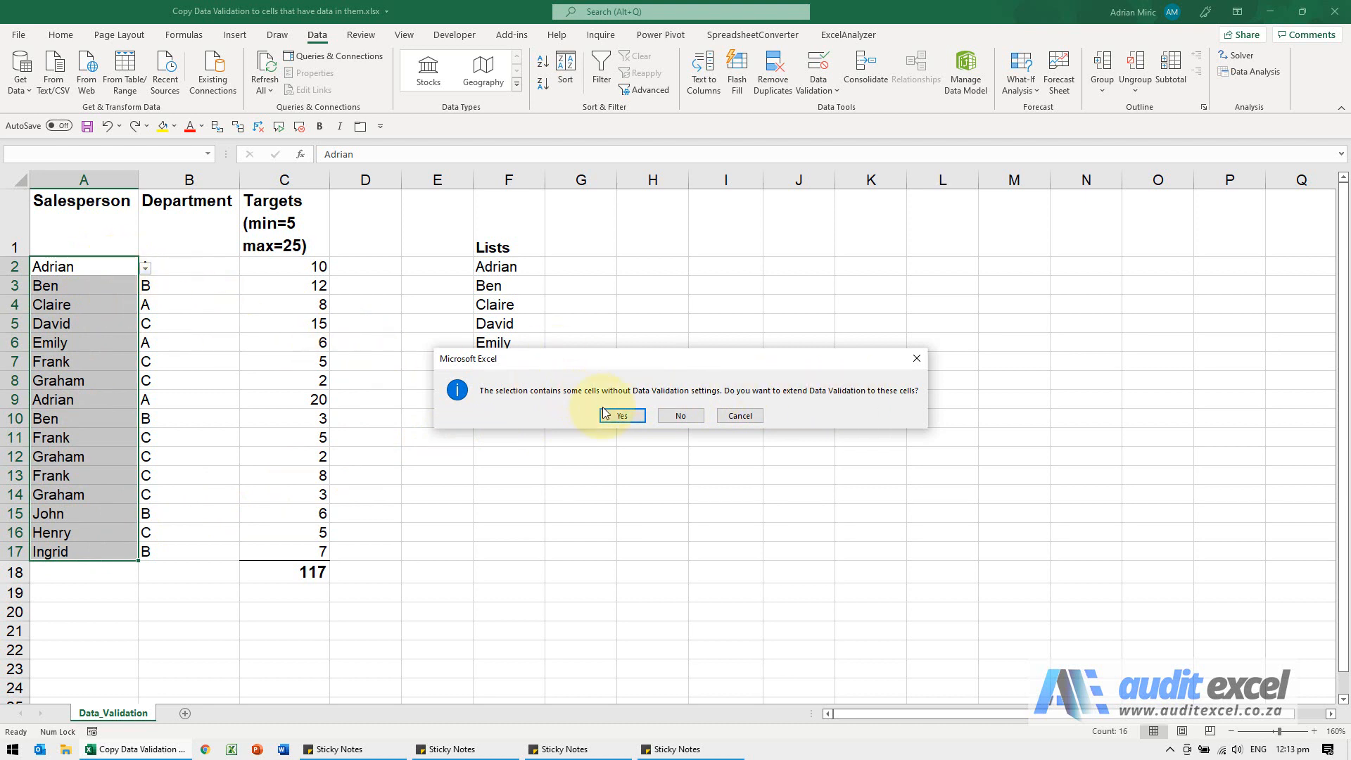
click(621, 415)
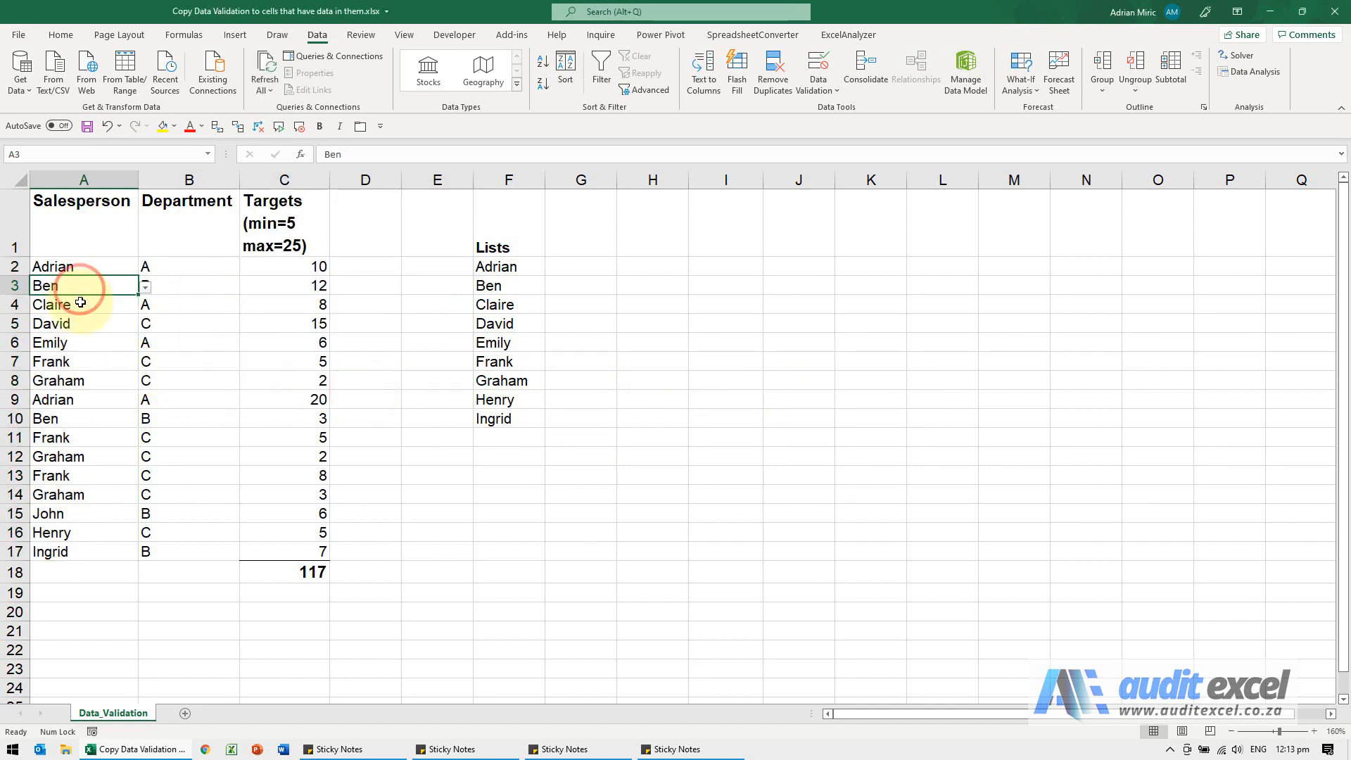
click(83, 304)
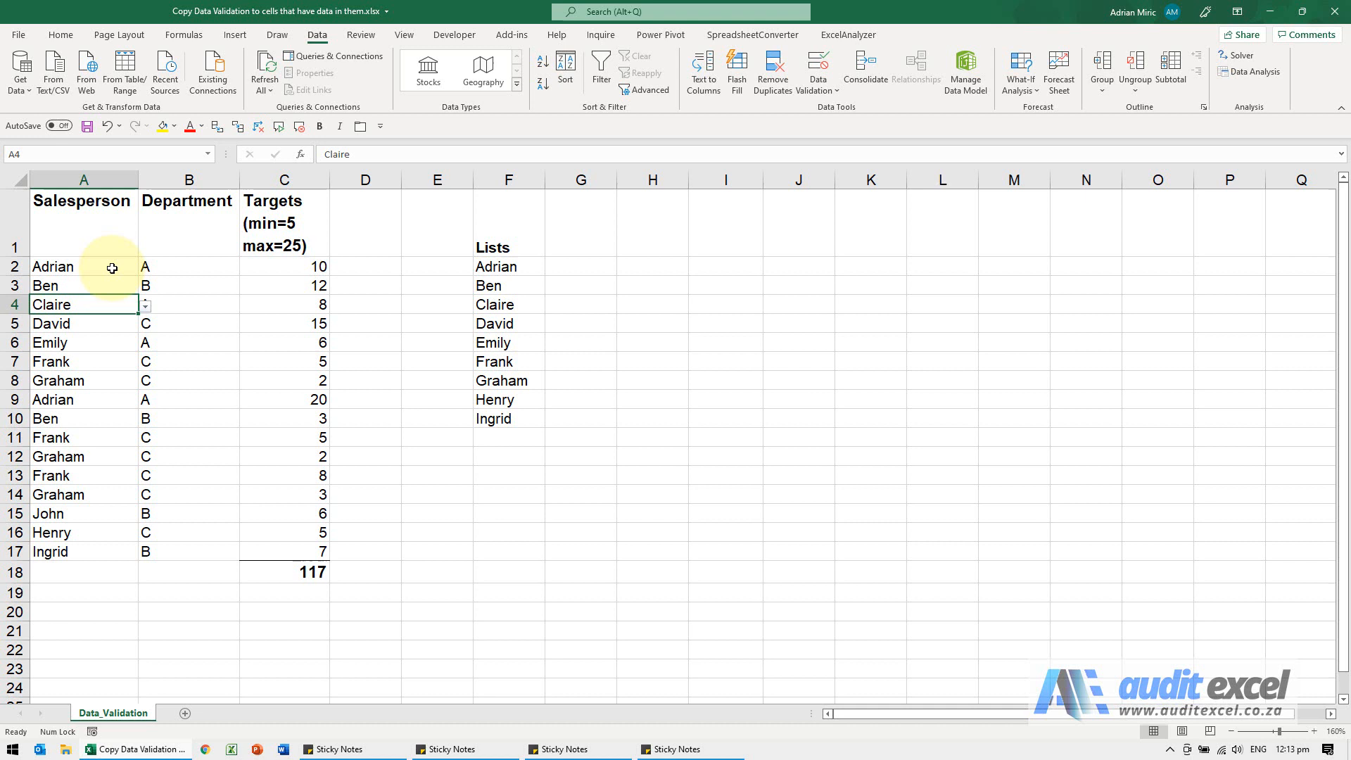